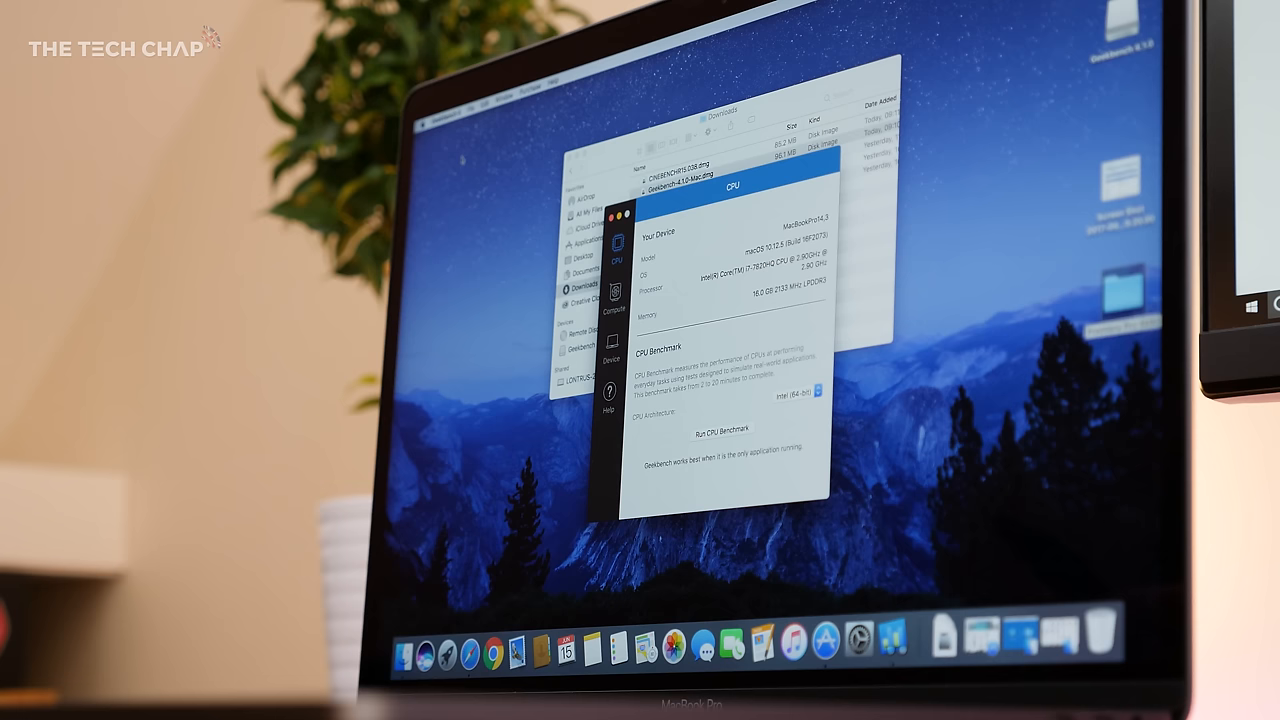
- Select a 15-inch silver MacBook Pro to customize, reaching the processor options at $1,999.00
{"action": "left_click", "coordinate": [468, 220]}
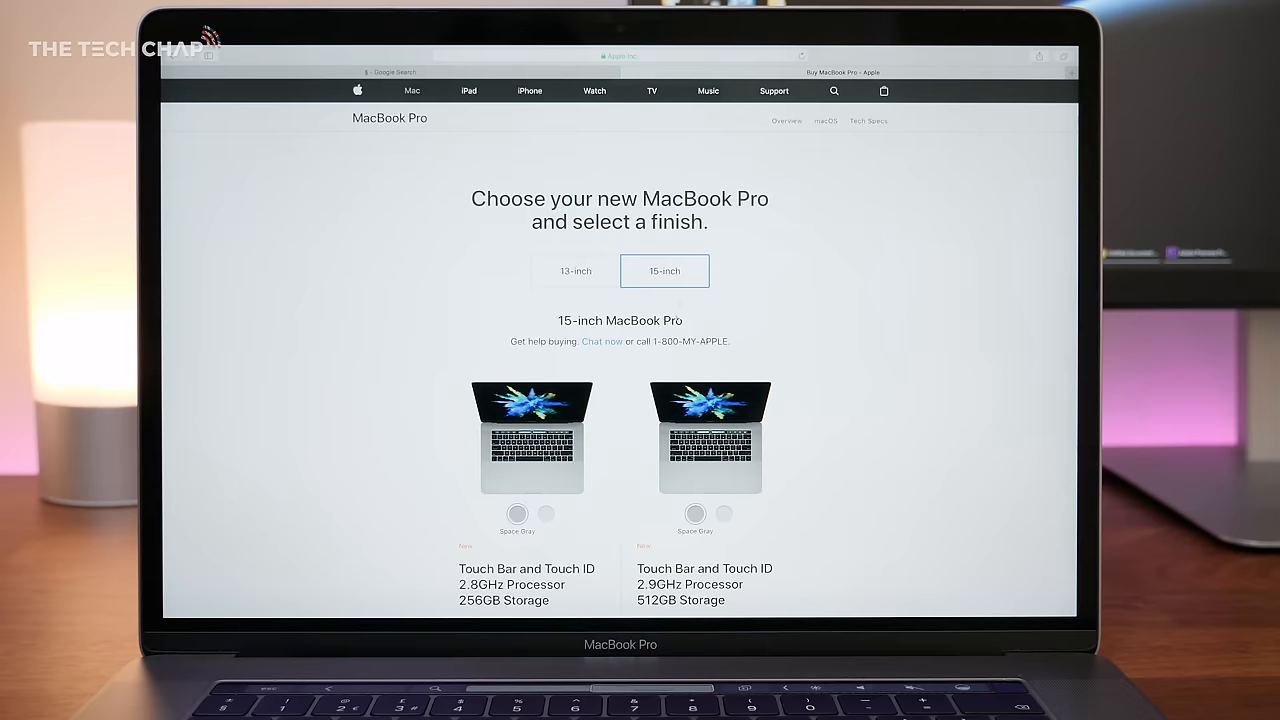
{"action": "scroll", "scroll_direction": "down", "scroll_amount": 3}
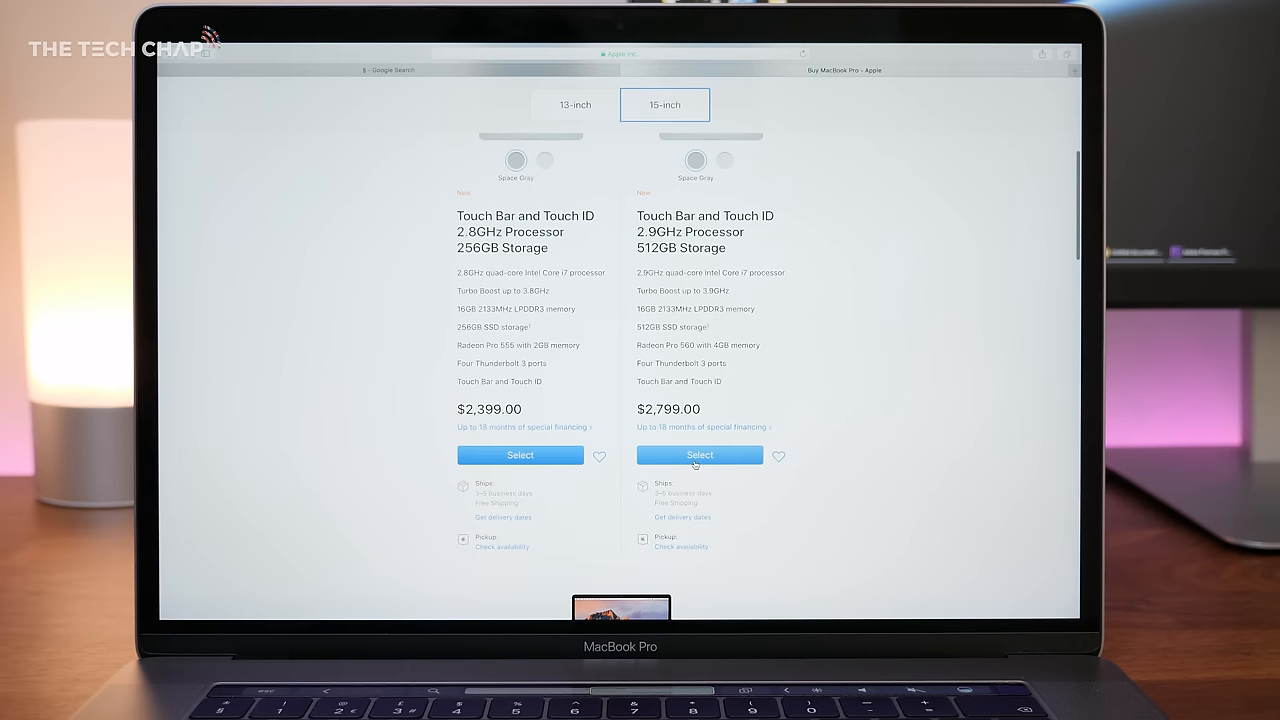
{"action": "left_click", "coordinate": [700, 454]}
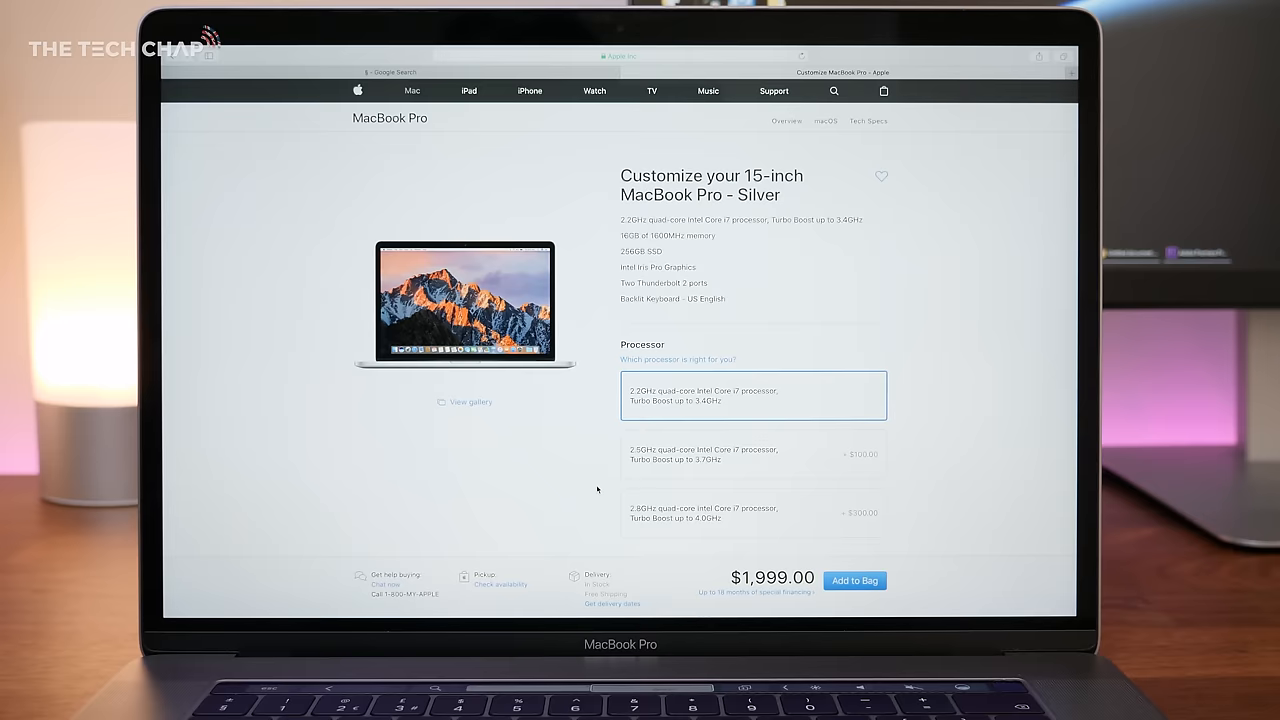
{"action": "scroll", "scroll_direction": "down", "scroll_amount": 3}
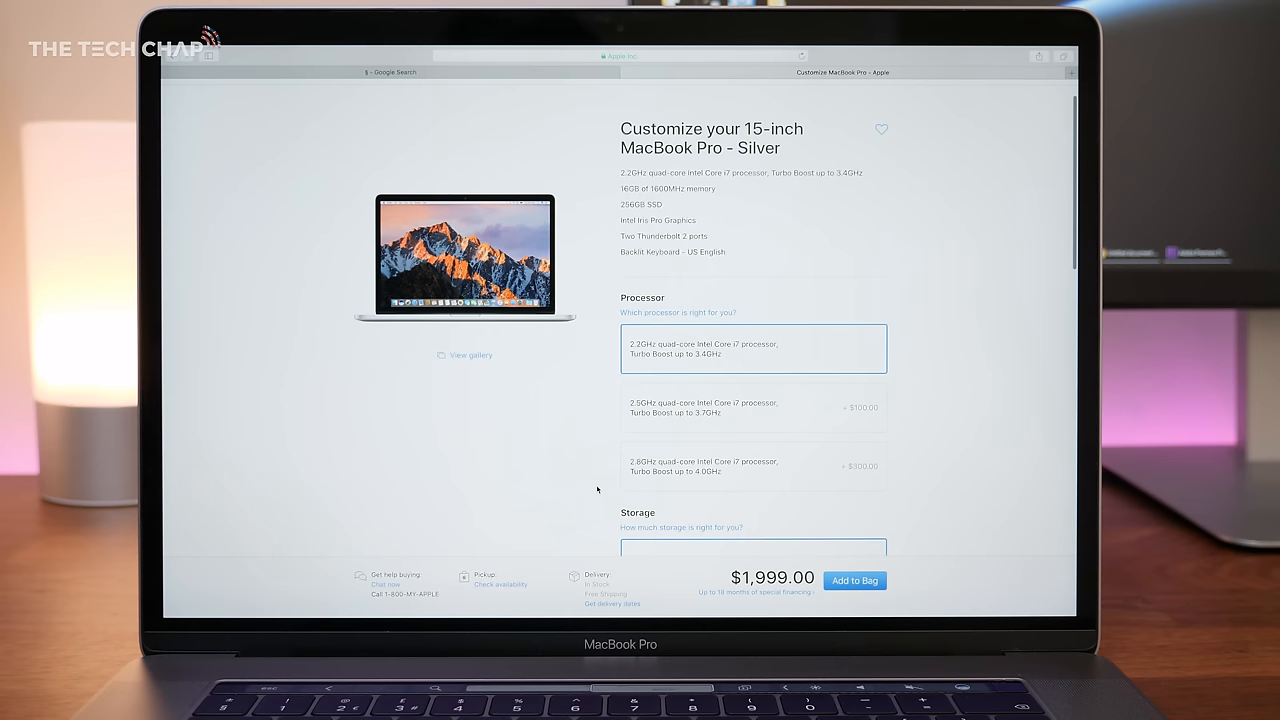